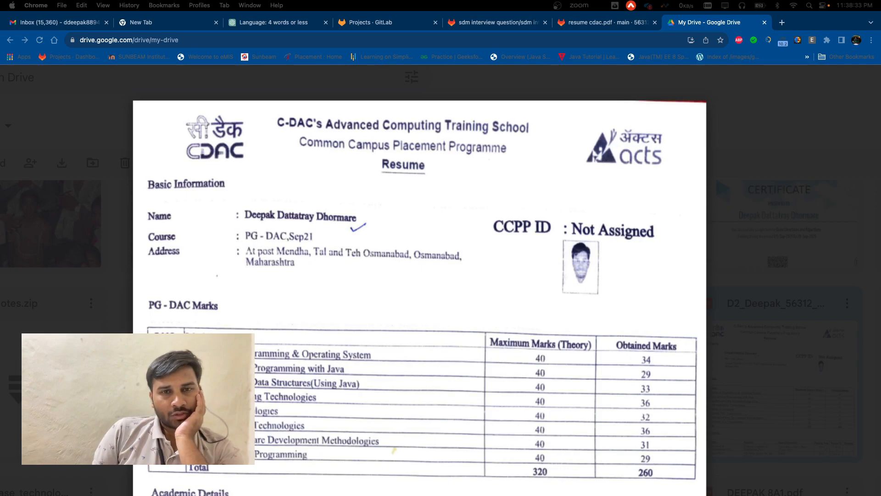
{"action": "mouse_move", "coordinate": [419, 289]}
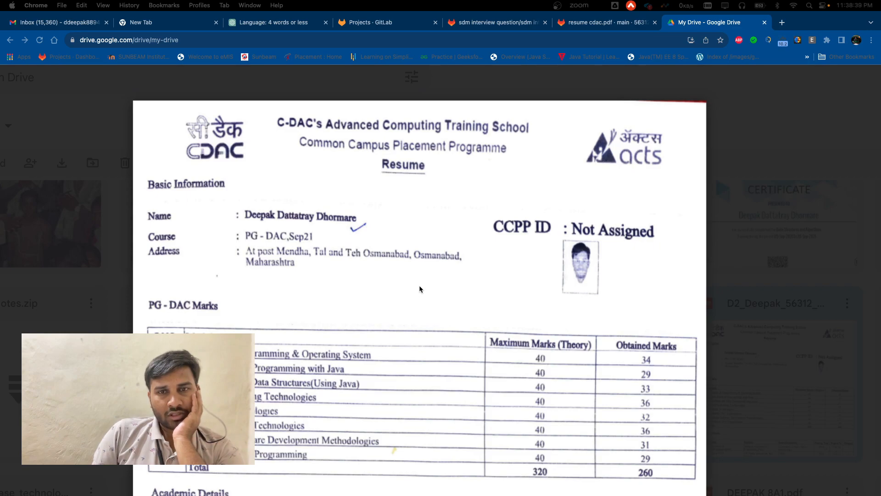
{"action": "mouse_move", "coordinate": [425, 286]}
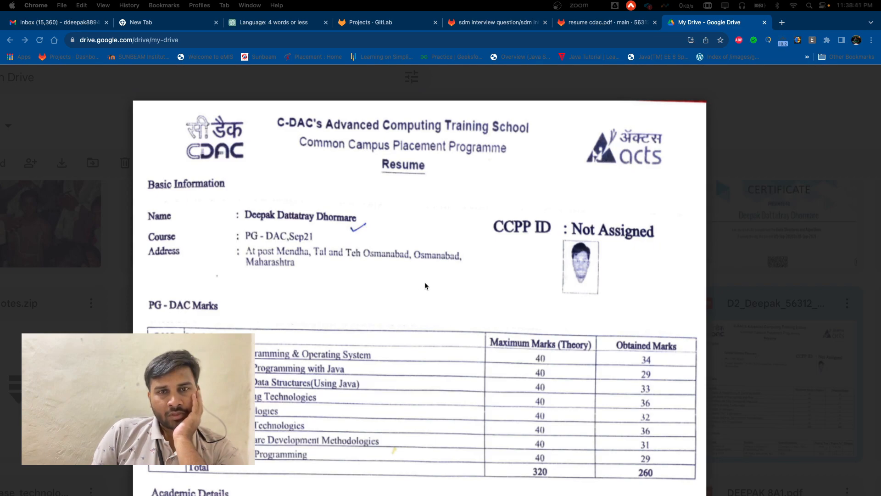
{"action": "mouse_move", "coordinate": [484, 248]}
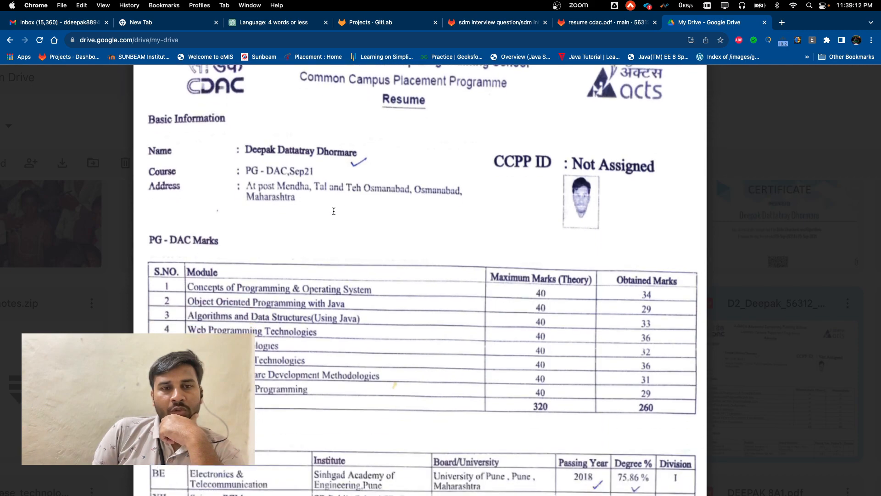
- Scroll the resume down to the Academic Details table and the Academic Projects heading
{"action": "scroll", "scroll_direction": "down", "scroll_amount": 3}
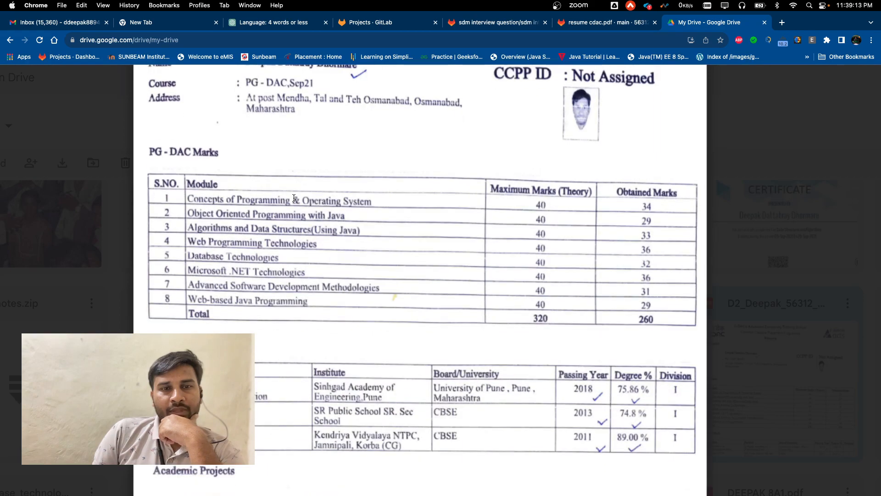
{"action": "scroll", "scroll_direction": "down", "scroll_amount": 3}
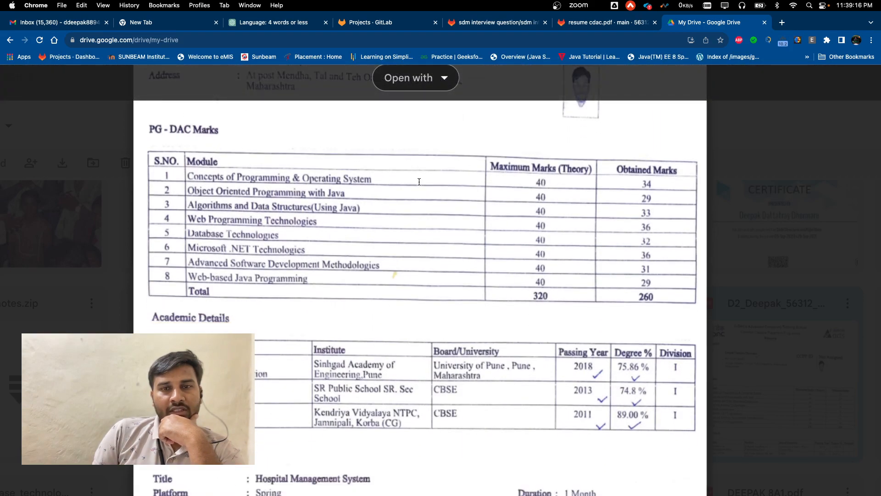
{"action": "scroll", "scroll_direction": "down", "scroll_amount": 3}
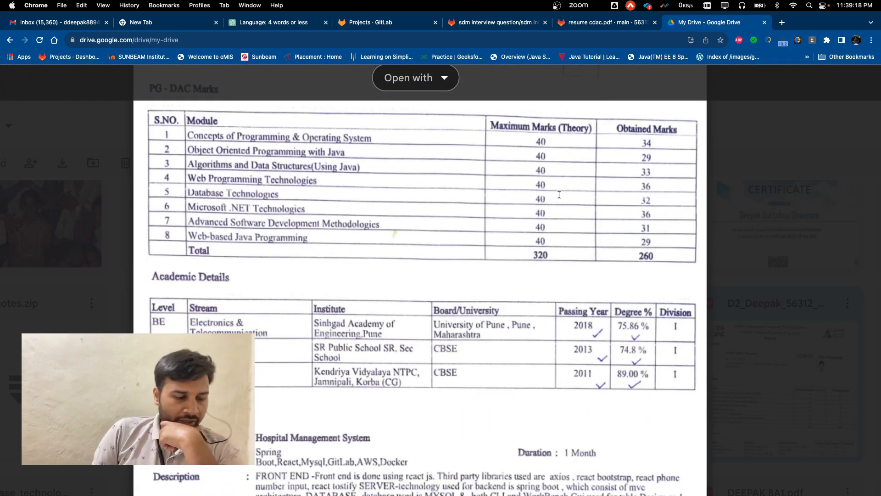
{"action": "scroll", "scroll_direction": "down", "scroll_amount": 3}
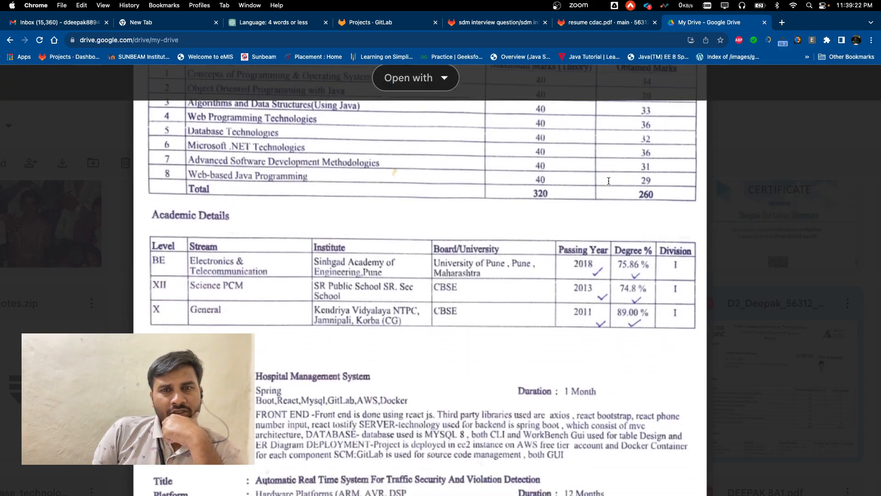
{"action": "scroll", "scroll_direction": "down", "scroll_amount": 3}
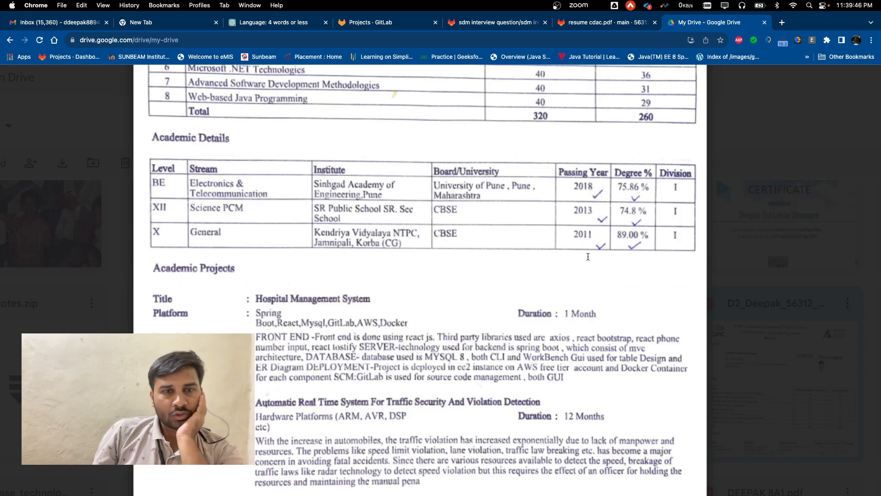
- Bring the Hospital Management System project into view and select text in its description
{"action": "scroll", "scroll_direction": "down", "scroll_amount": 3}
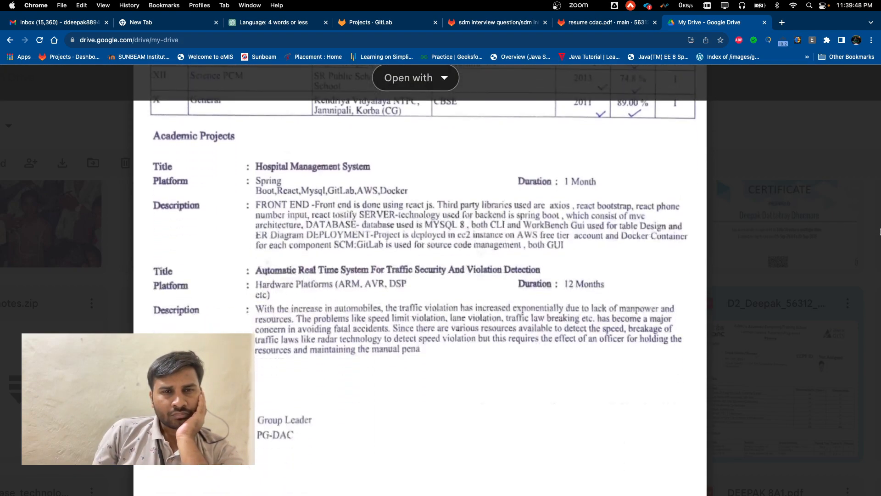
{"action": "scroll", "scroll_direction": "down", "scroll_amount": 3}
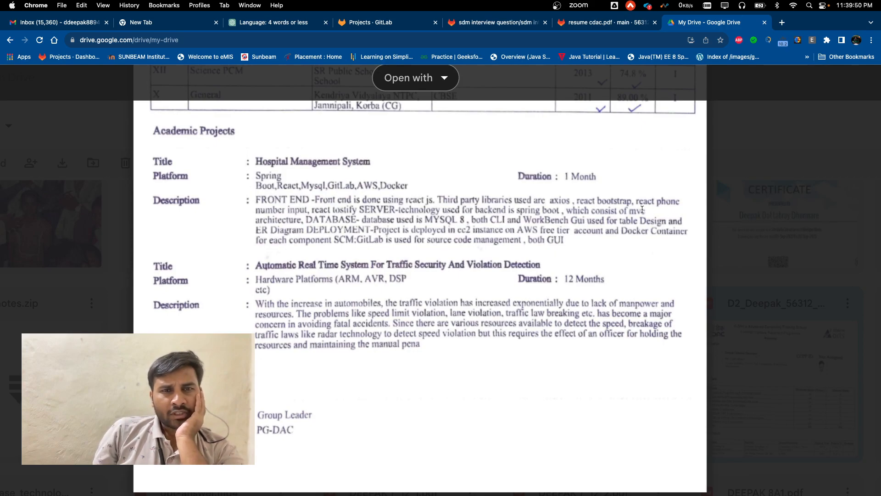
{"action": "scroll", "scroll_direction": "down", "scroll_amount": 3}
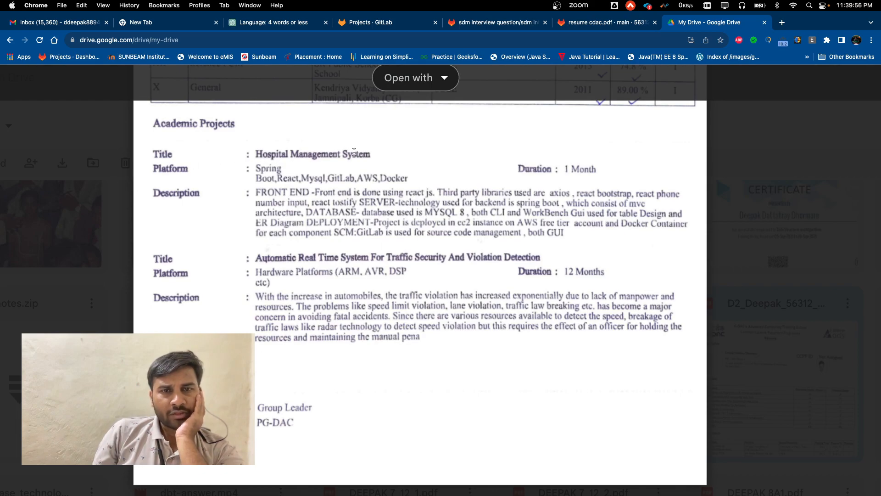
{"action": "double_click", "coordinate": [312, 153]}
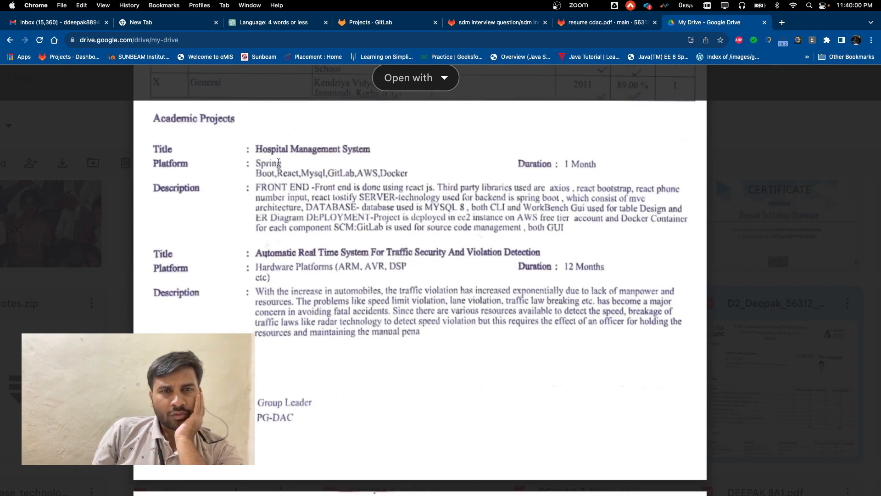
{"action": "left_click_drag", "start_coordinate": [255, 164], "coordinate": [409, 173]}
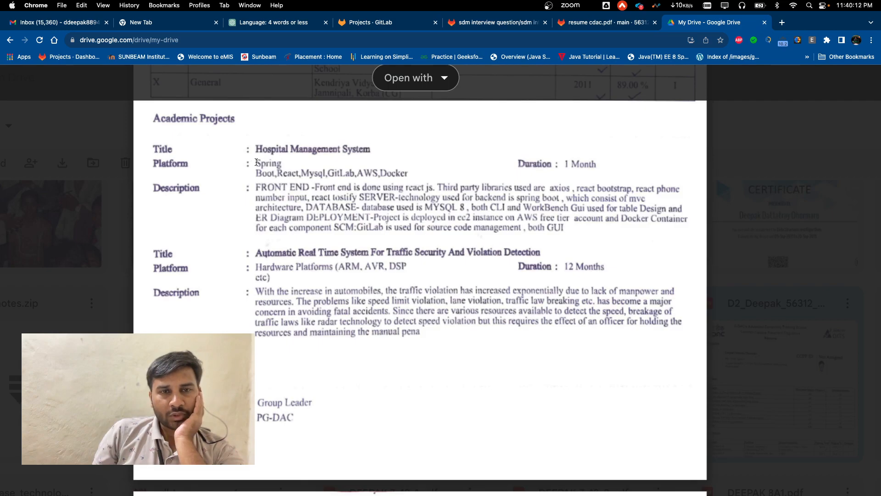
{"action": "left_click_drag", "start_coordinate": [255, 163], "coordinate": [409, 173]}
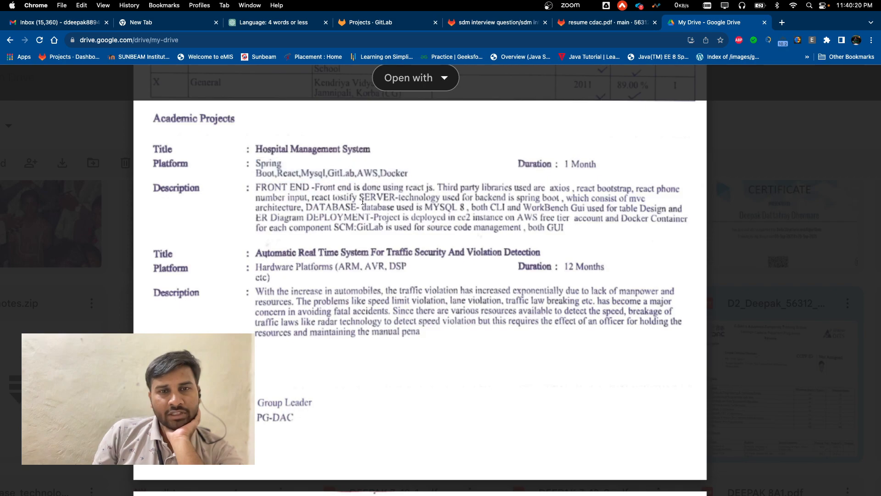
- Show the traffic violation detection project, select parts of its description, and reveal Other Information below
{"action": "scroll", "scroll_direction": "down", "scroll_amount": 3}
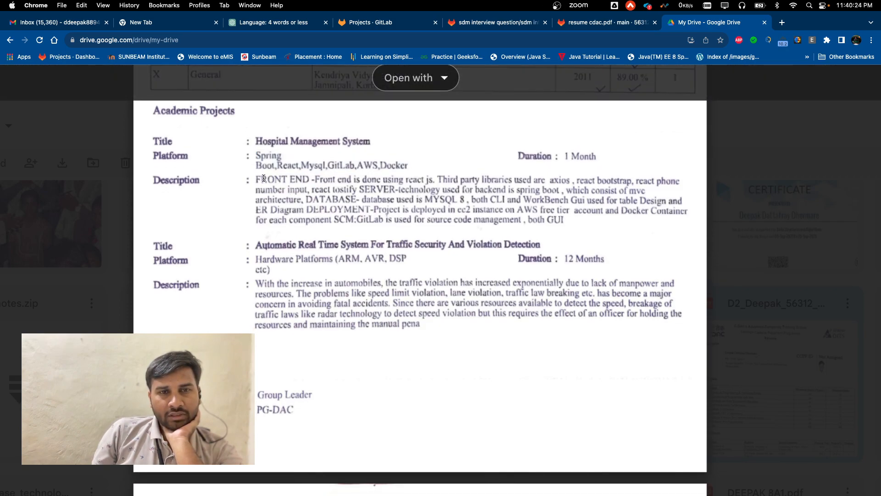
{"action": "left_click_drag", "start_coordinate": [256, 179], "coordinate": [312, 189]}
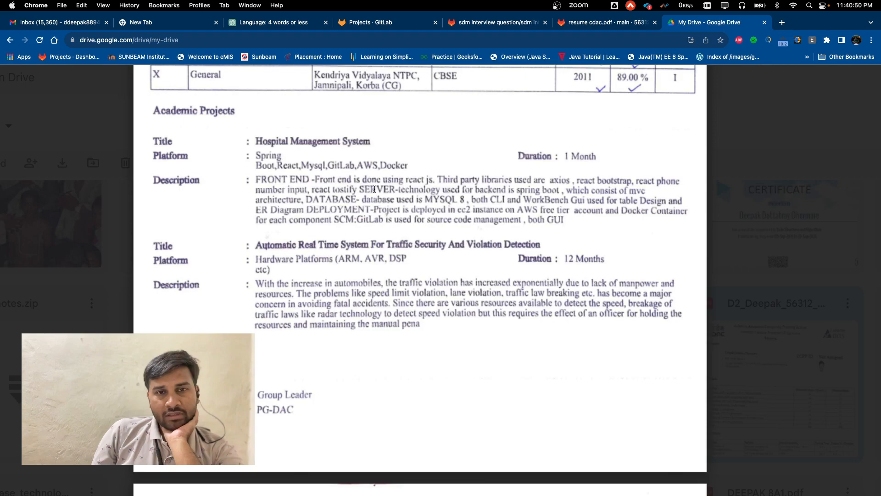
{"action": "left_click_drag", "start_coordinate": [354, 179], "coordinate": [403, 189]}
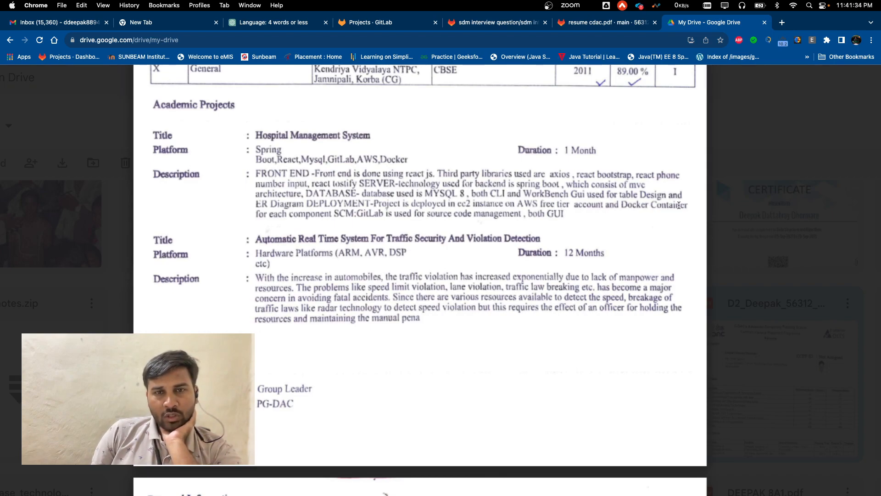
{"action": "mouse_move", "coordinate": [330, 229]}
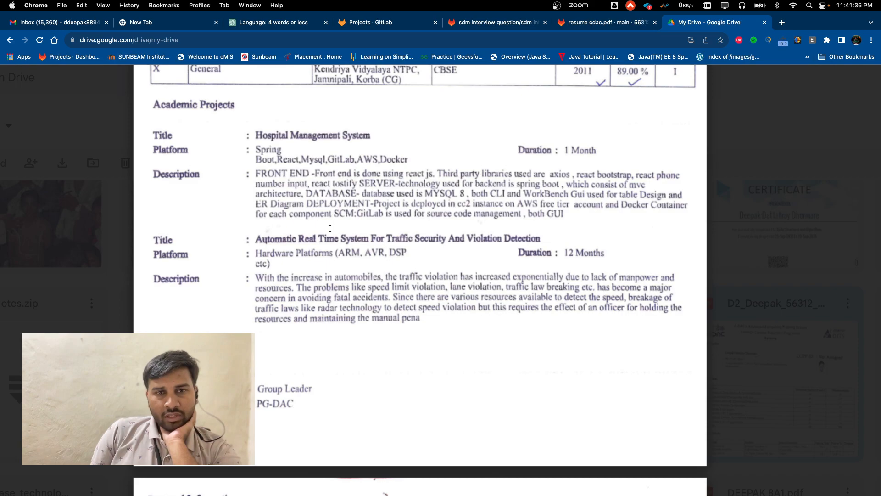
{"action": "scroll", "scroll_direction": "down", "scroll_amount": 3}
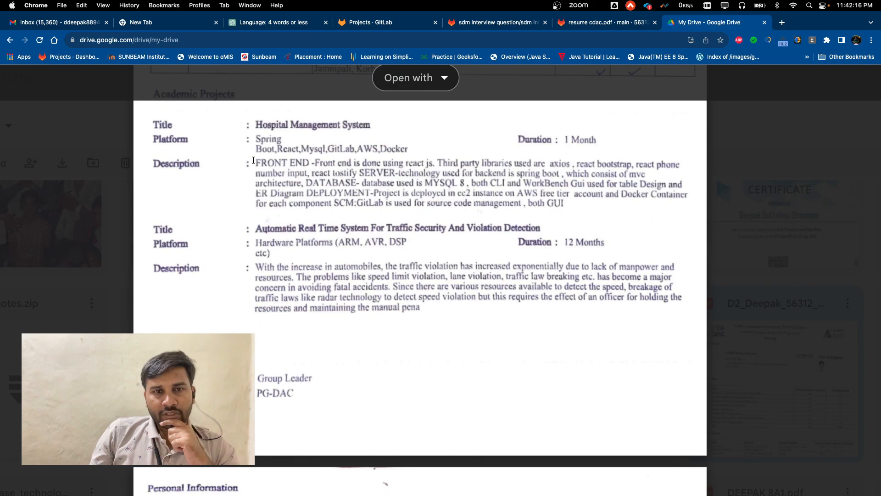
{"action": "scroll", "scroll_direction": "down", "scroll_amount": 3}
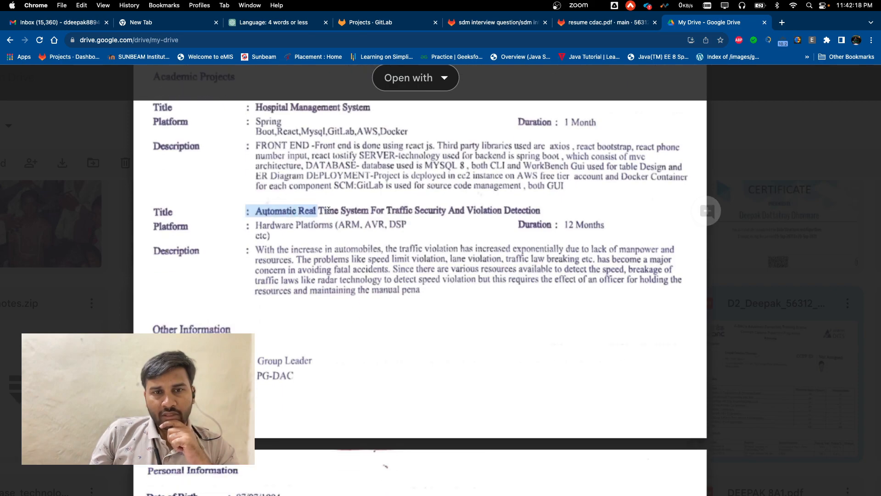
- Scroll past Other Information to the Personal Information page with the signed declaration
{"action": "scroll", "scroll_direction": "down", "scroll_amount": 3}
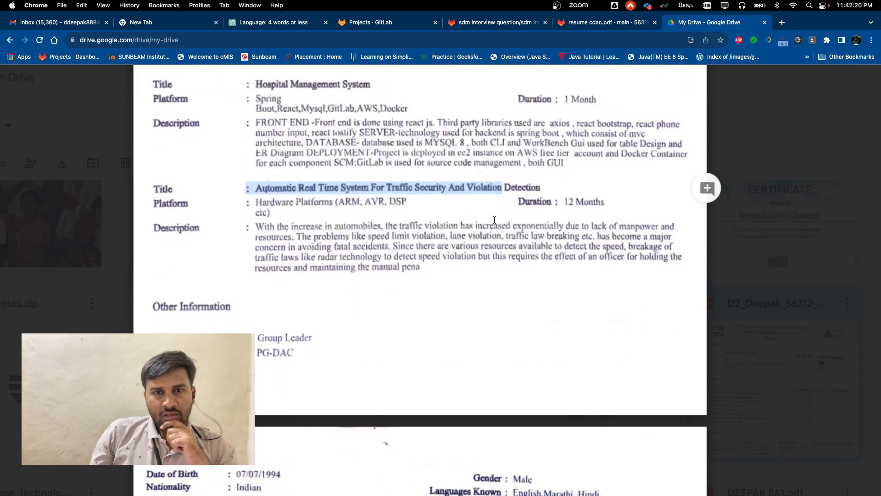
{"action": "scroll", "scroll_direction": "down", "scroll_amount": 3}
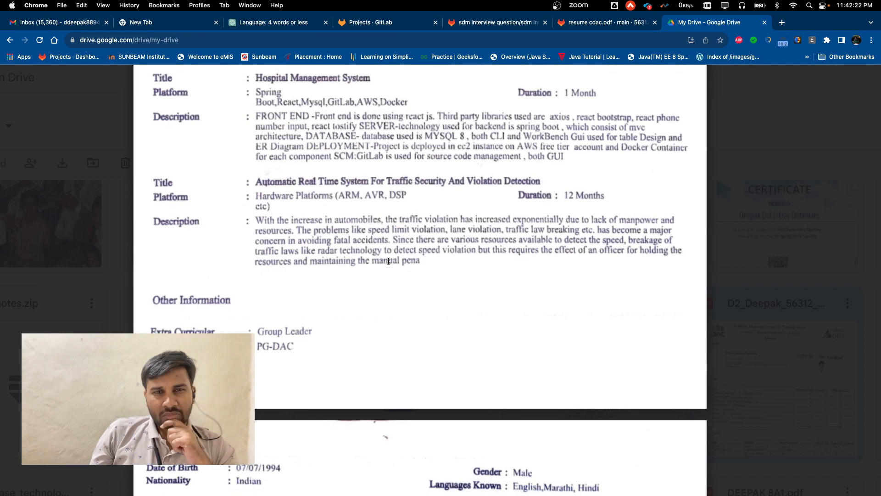
{"action": "scroll", "scroll_direction": "down", "scroll_amount": 3}
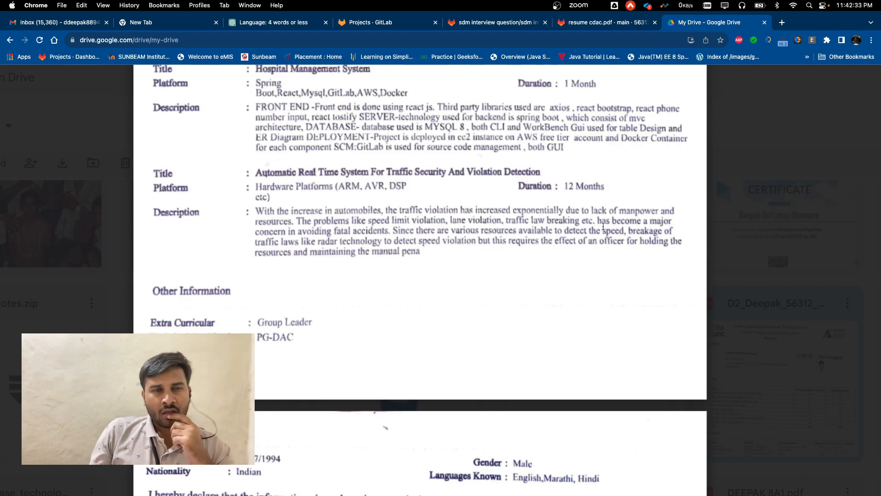
{"action": "scroll", "scroll_direction": "down", "scroll_amount": 3}
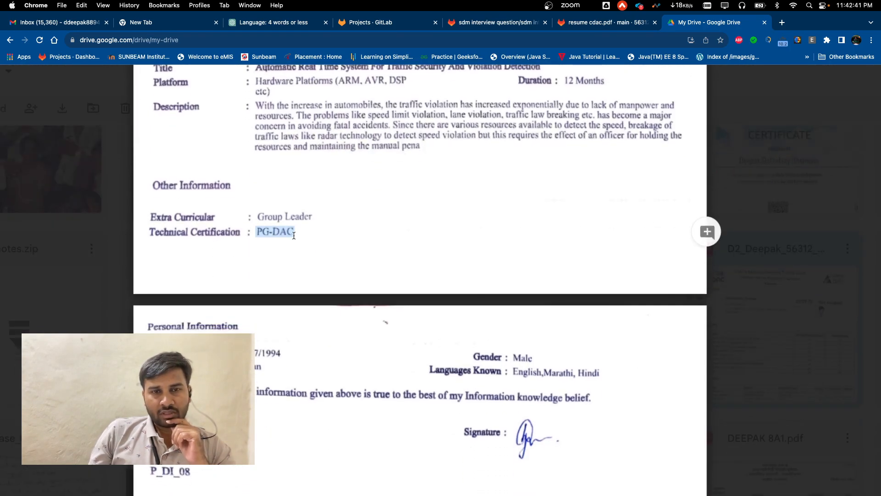
- Scroll back to the Academic Details table with both academic projects visible again
{"action": "scroll", "scroll_direction": "down", "scroll_amount": 3}
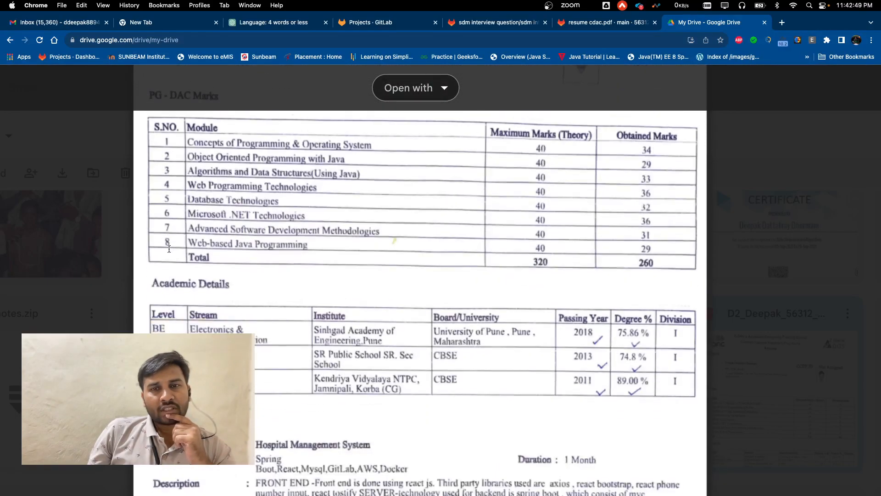
{"action": "scroll", "scroll_direction": "down", "scroll_amount": 3}
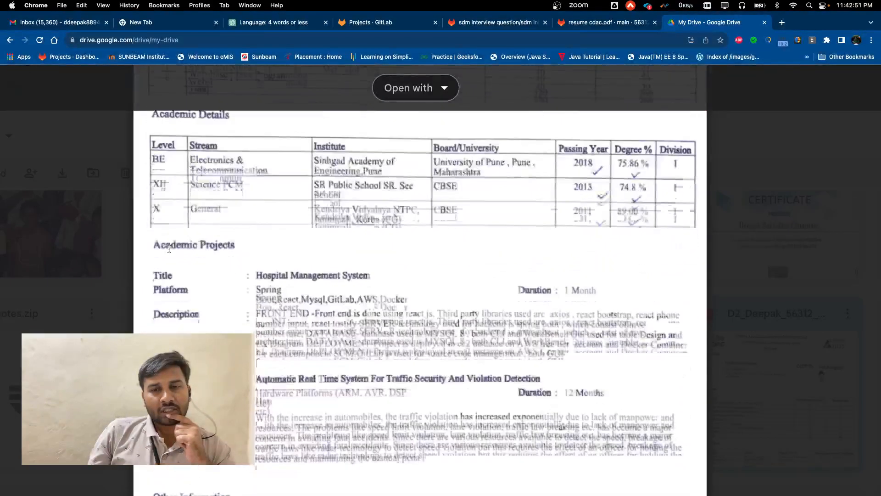
{"action": "scroll", "scroll_direction": "down", "scroll_amount": 3}
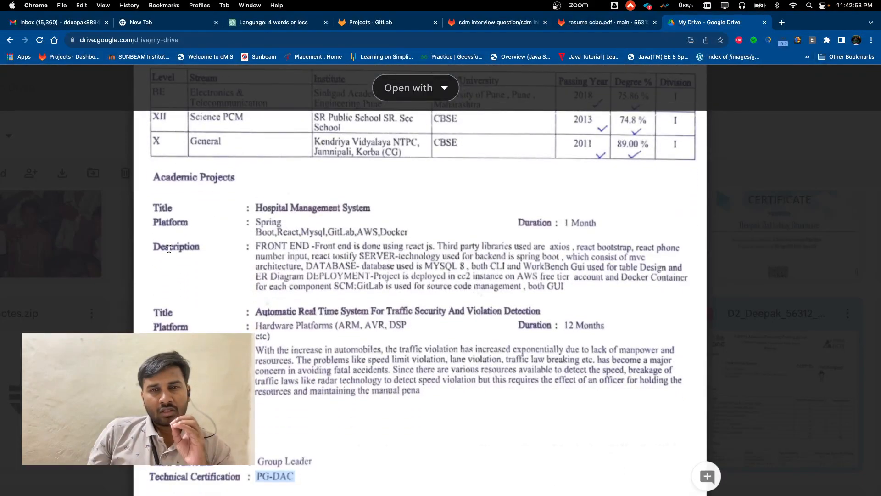